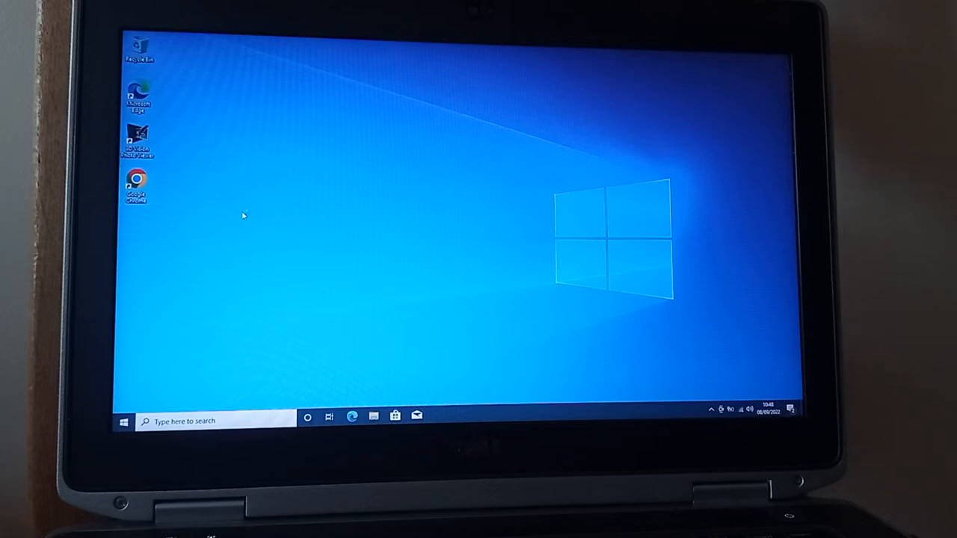
- Launch Google Chrome from its desktop shortcut to a new Google search tab
double_click(137, 183)
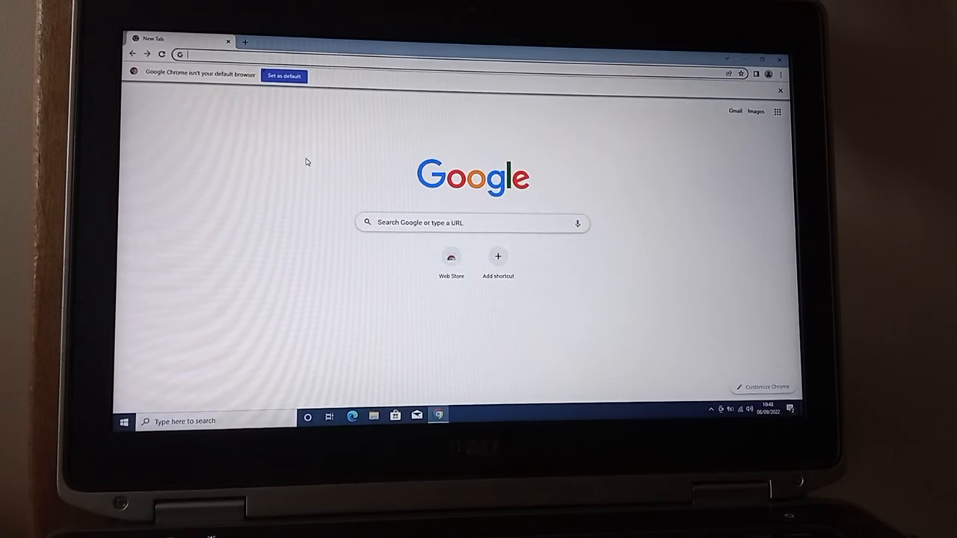
- Google 'bbc.co.uk' and open the 'BBC - Home' result
type("bbc.co.uk")
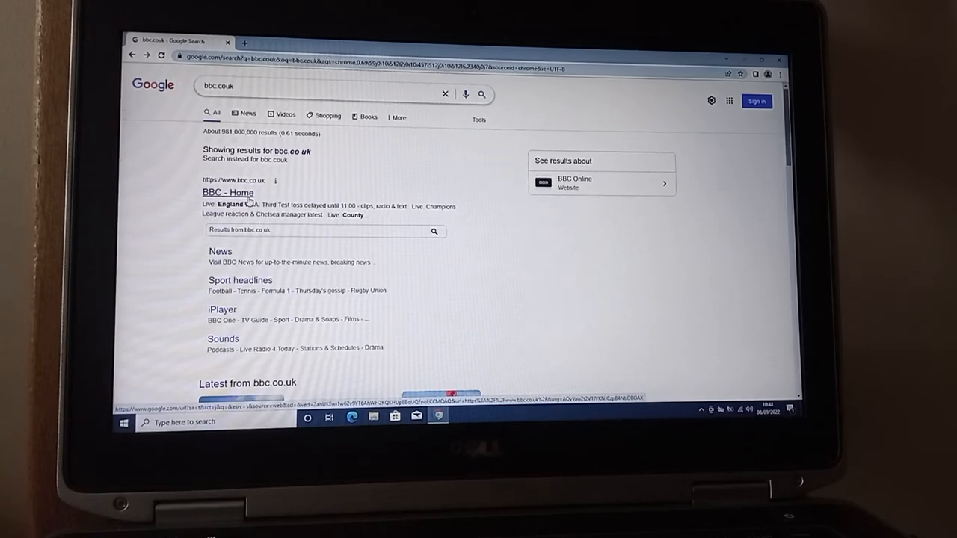
left_click(228, 192)
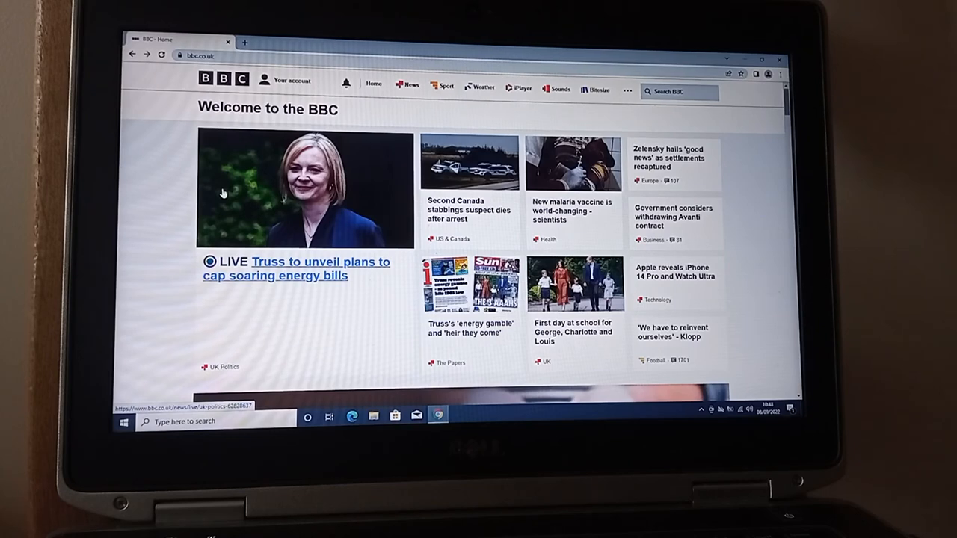